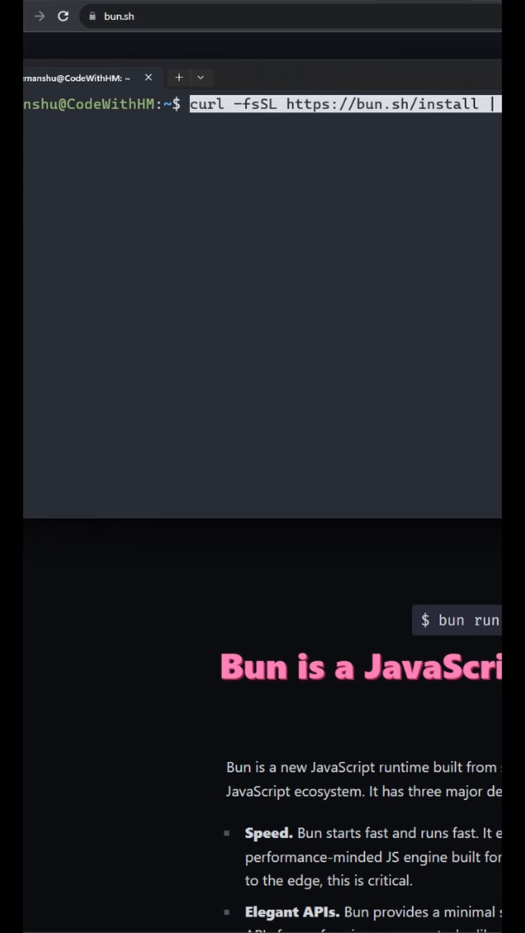
# Step: Type 'bunx create-vite bun-app' in the top Ubuntu terminal without running it
pyautogui.press('Return')
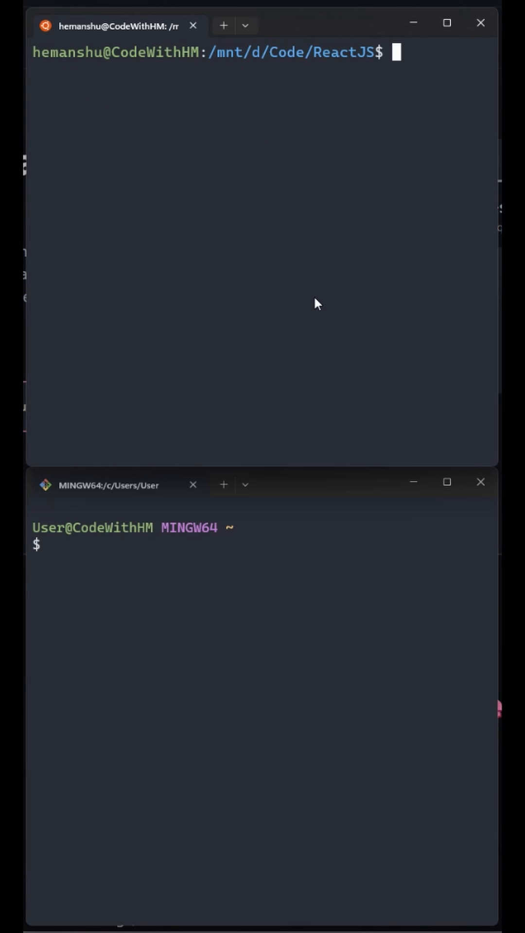
pyautogui.write('bunx')
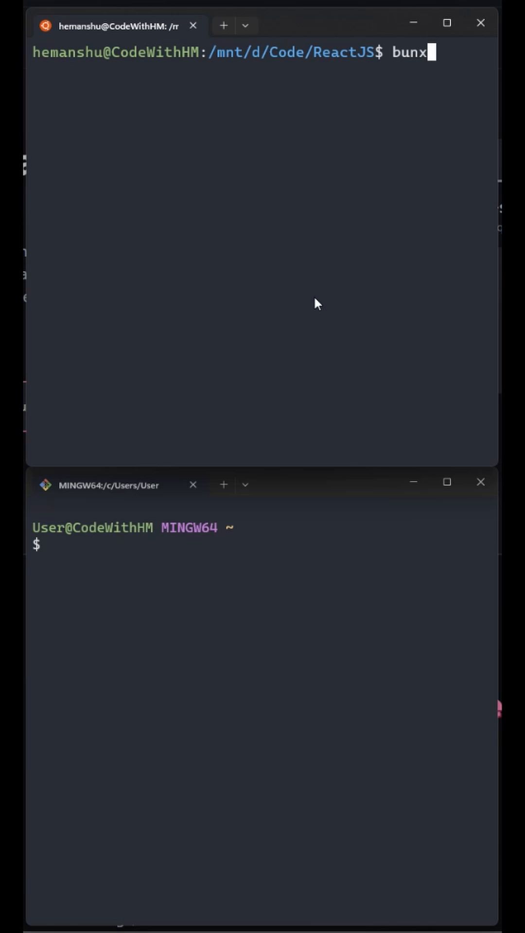
pyautogui.write('create')
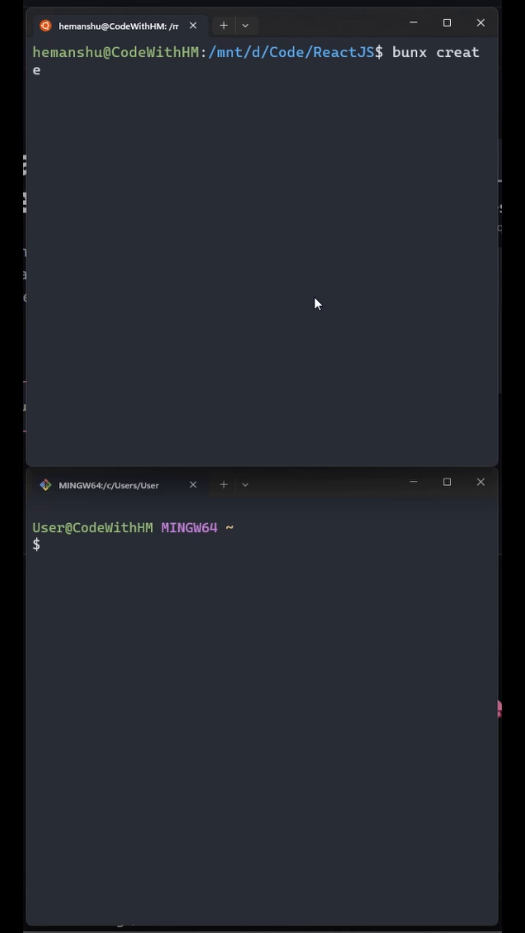
pyautogui.write('-vite')
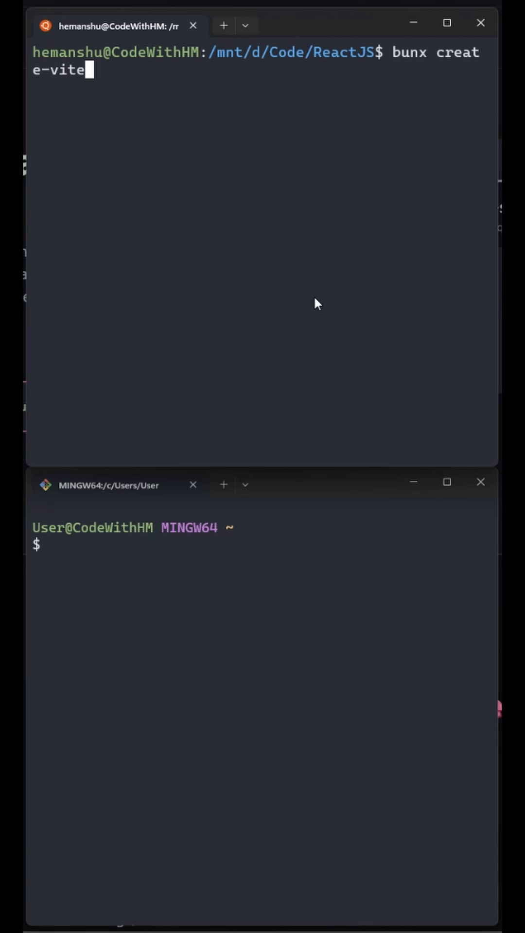
pyautogui.write('bun-app')
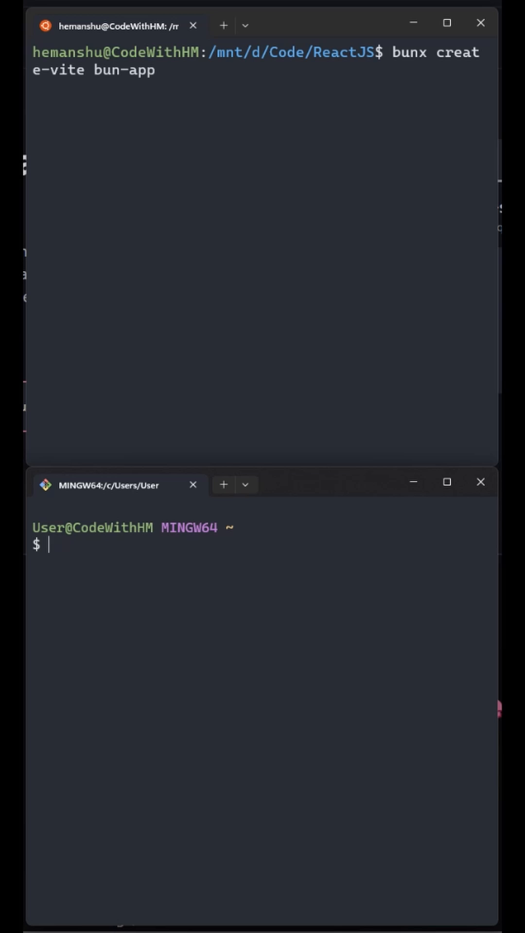
# Step: Type 'npx create-vite npx-app' in the bottom Git Bash terminal without running it
pyautogui.write('npx cr')
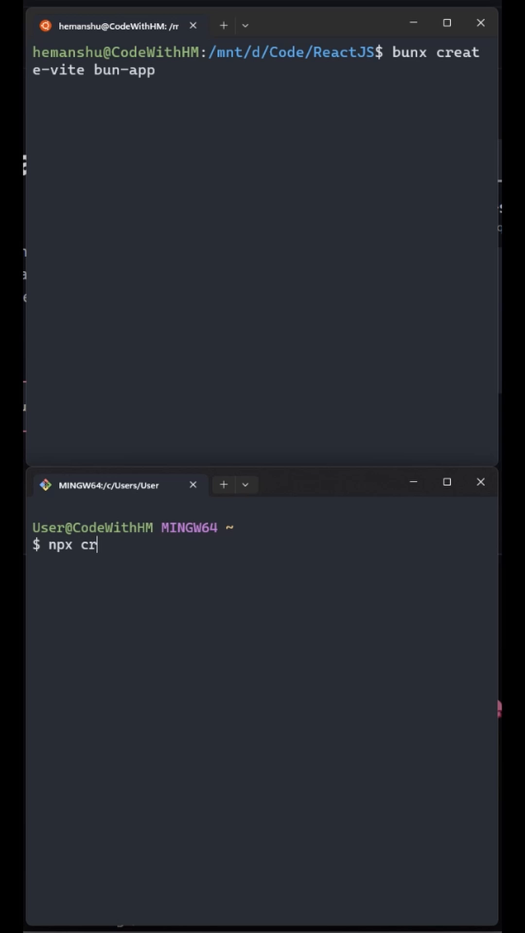
pyautogui.write('eat')
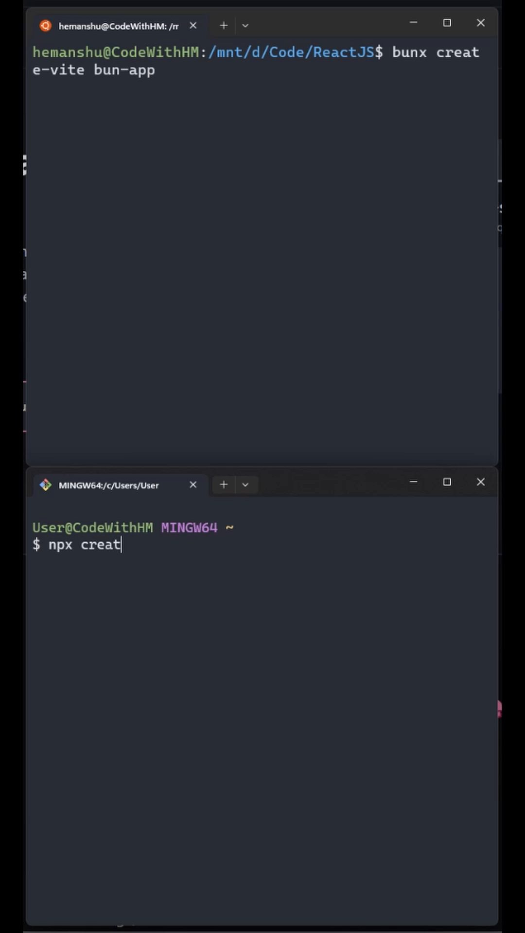
pyautogui.write('e')
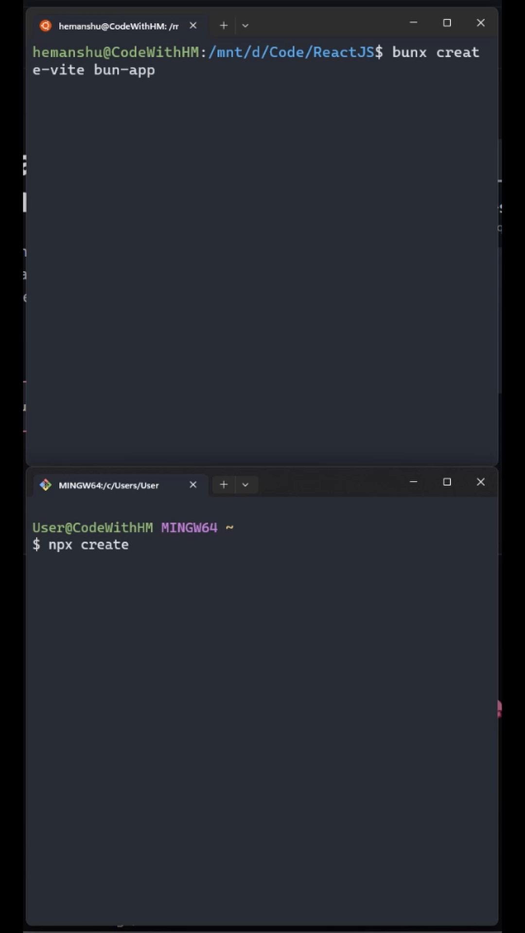
pyautogui.write('-vite npx-app')
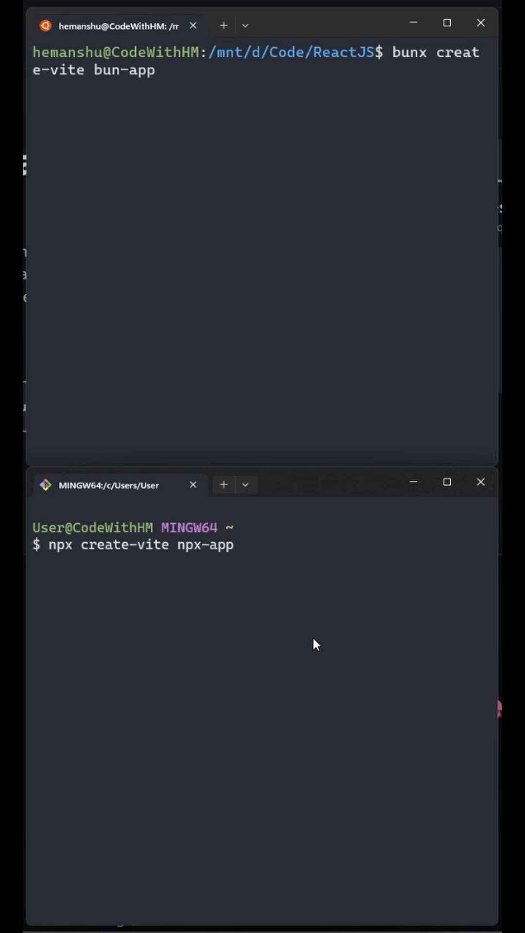
pyautogui.moveTo(365, 572)
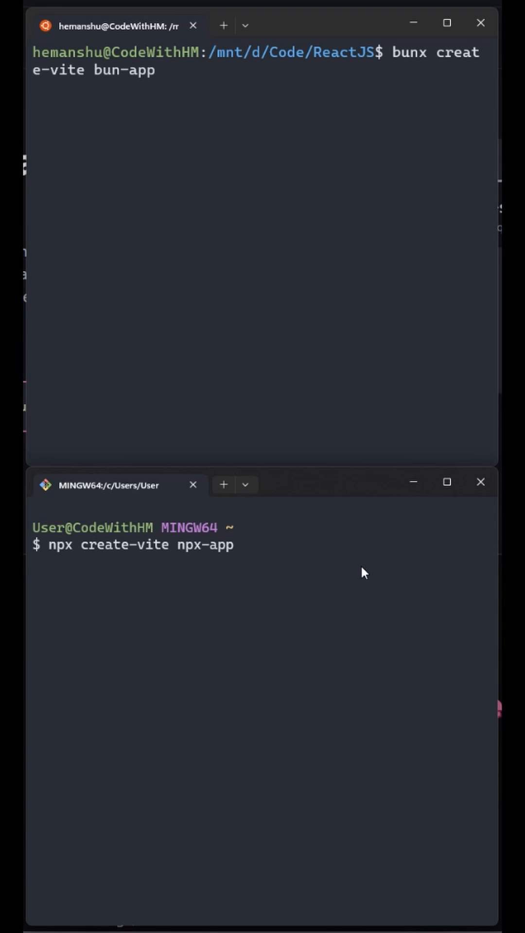
# Step: Run both create-vite commands, choosing React with the JavaScript variant for bun-app and npx-app
pyautogui.press('Return')
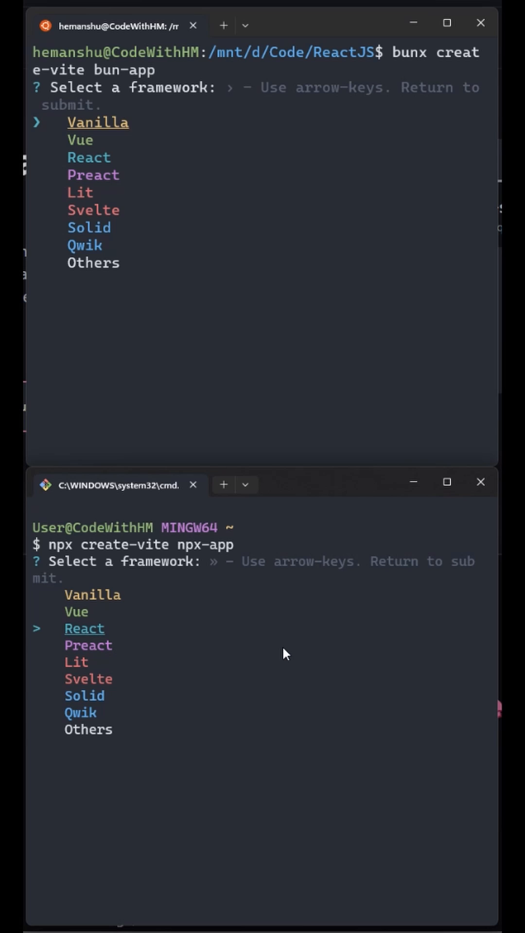
pyautogui.moveTo(341, 349)
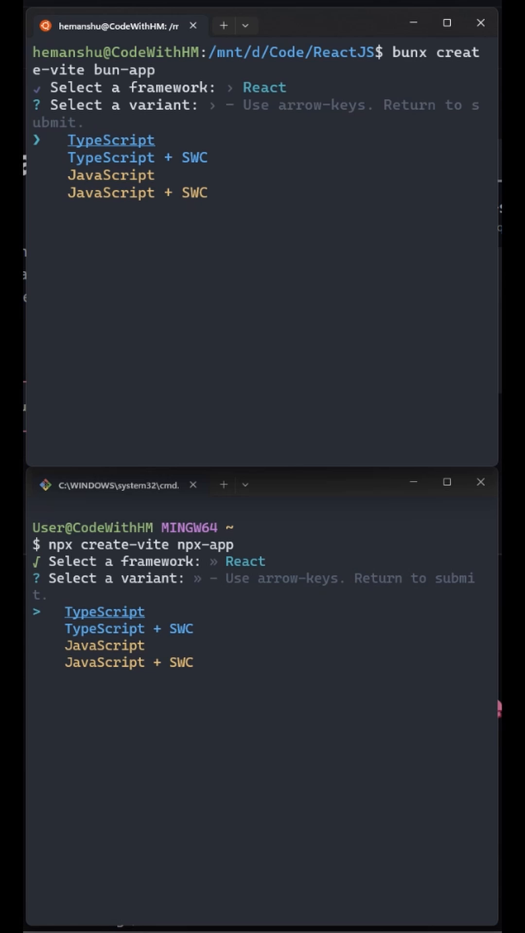
pyautogui.press('Down')
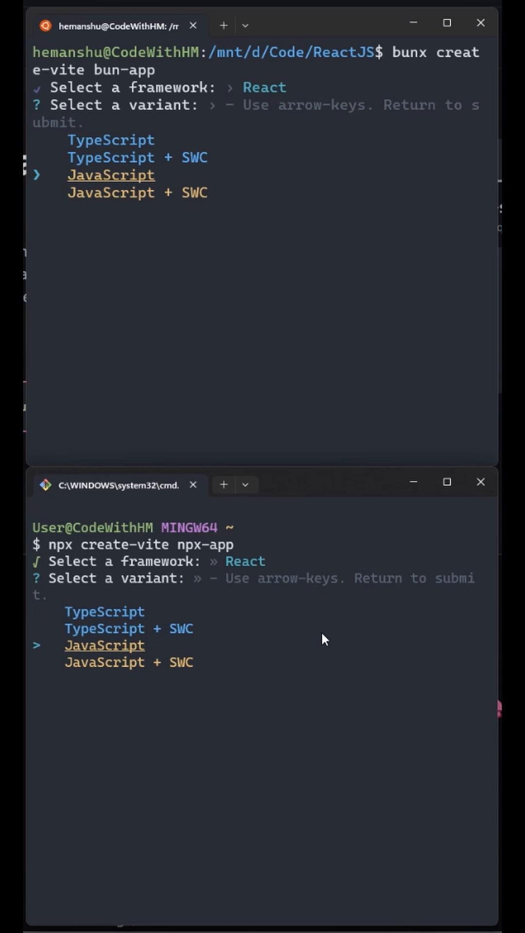
pyautogui.press('Return')
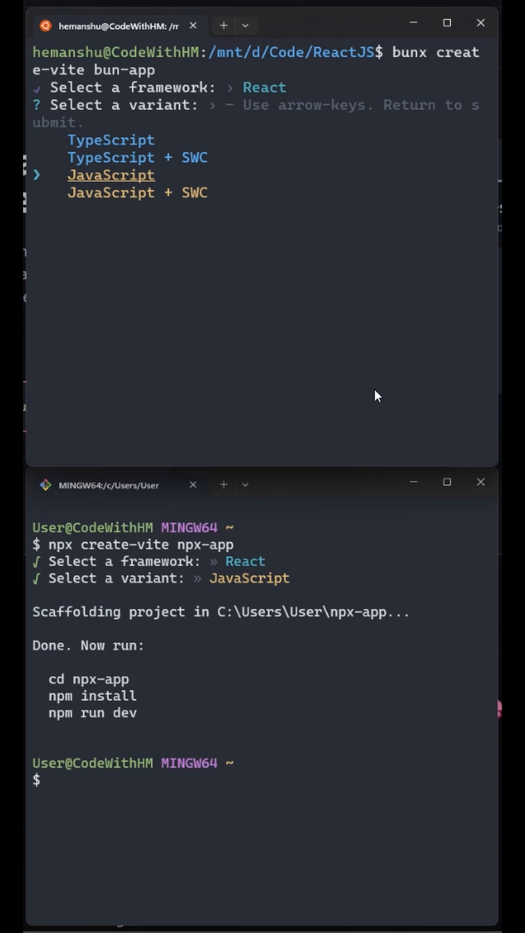
pyautogui.press('Return')
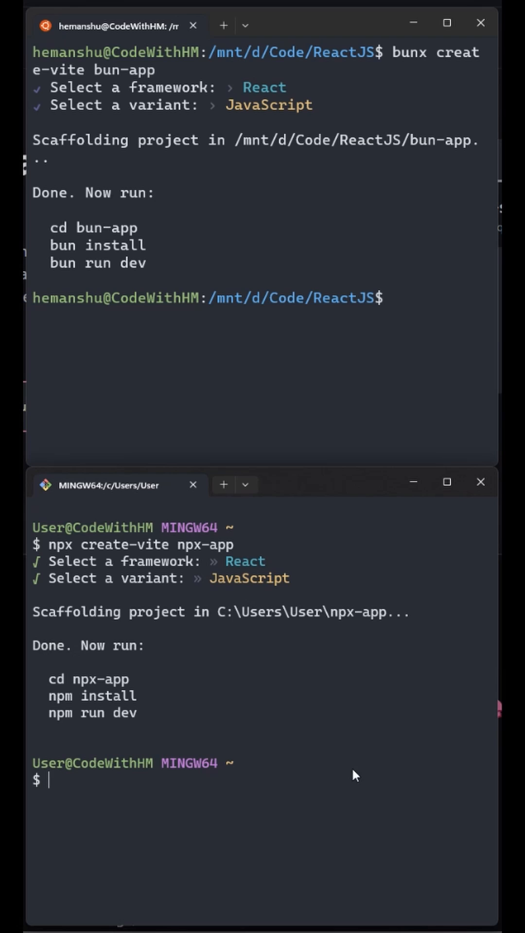
# Step: Change into the npx-app and bun-app project folders with cd
pyautogui.write('cd npx-app/')
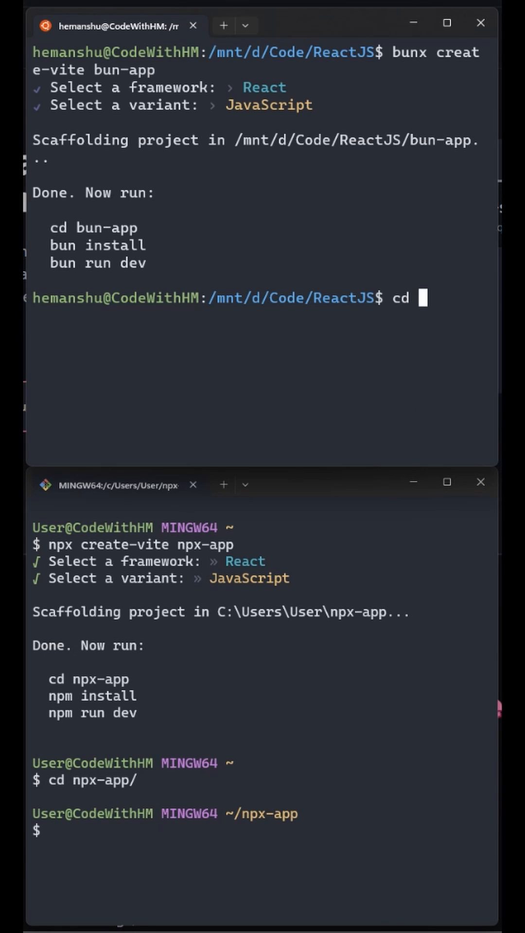
pyautogui.write('bun-app/')
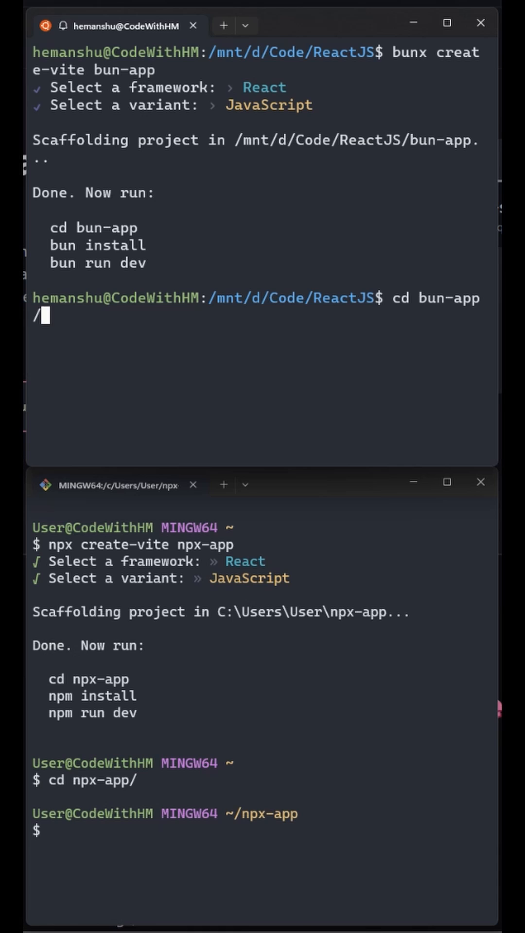
pyautogui.press('Return')
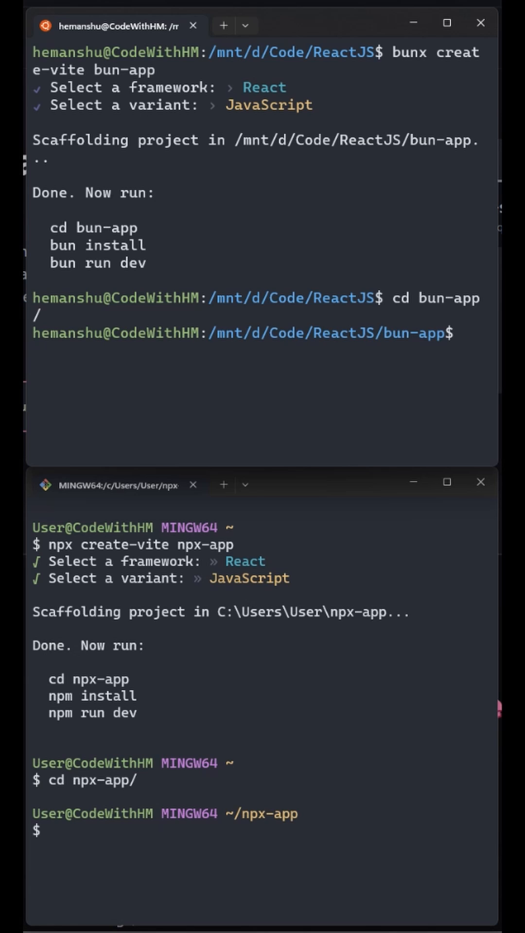
# Step: Type 'bun i' in the top terminal and 'npm i' in the bottom, unrun
pyautogui.write('bun')
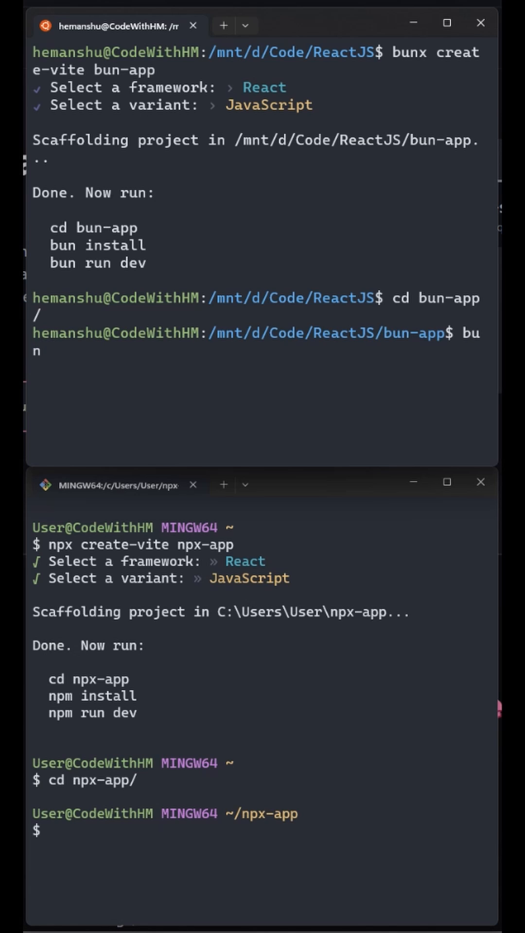
pyautogui.write('i')
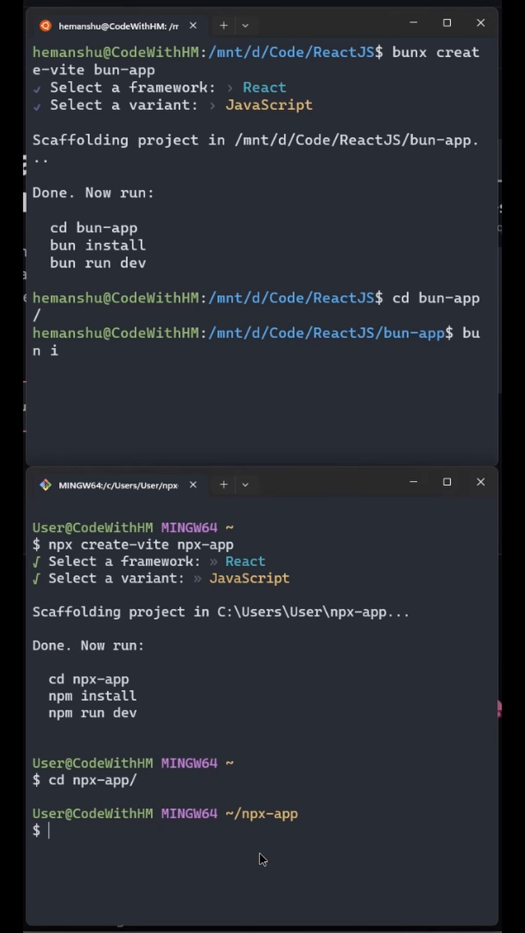
pyautogui.write('n')
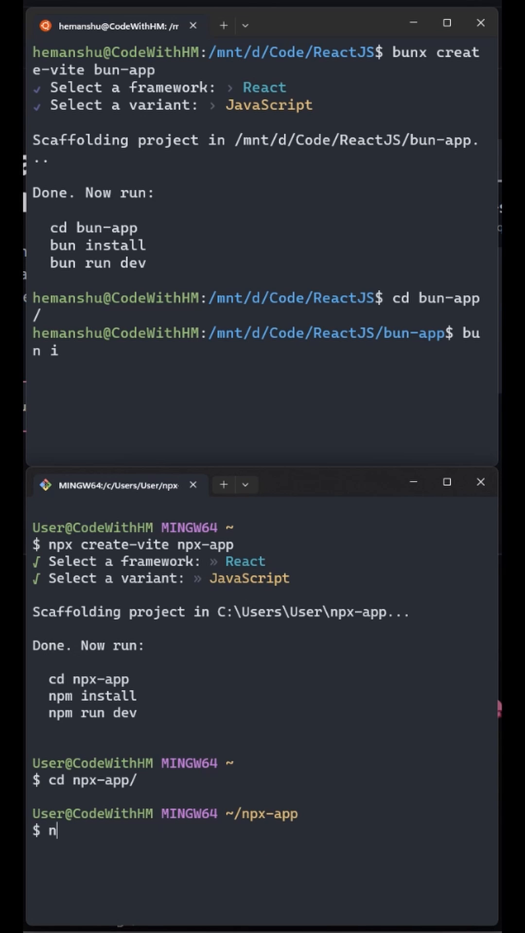
pyautogui.write('pm i')
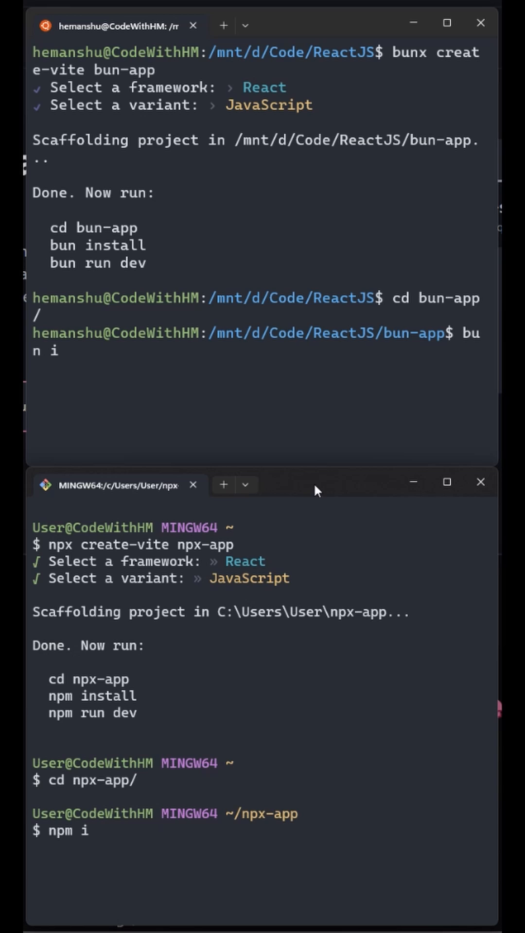
pyautogui.moveTo(337, 438)
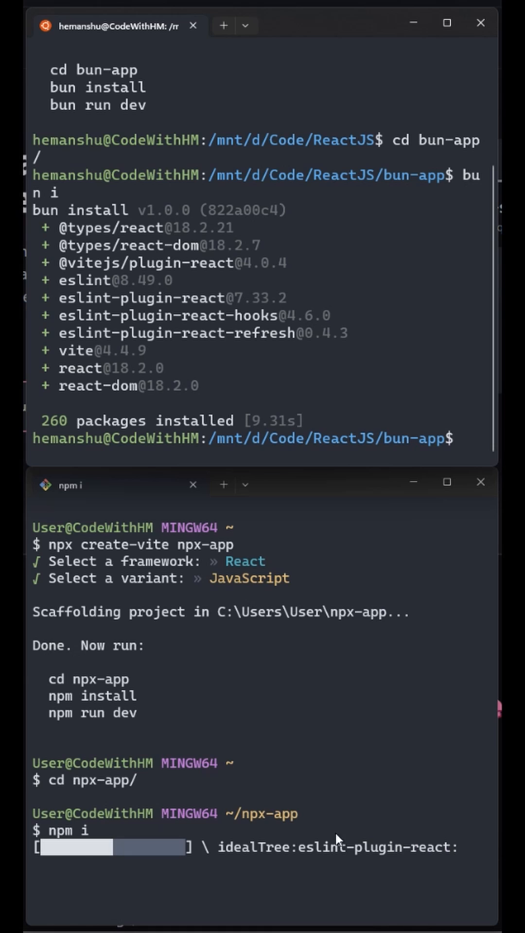
pyautogui.moveTo(306, 879)
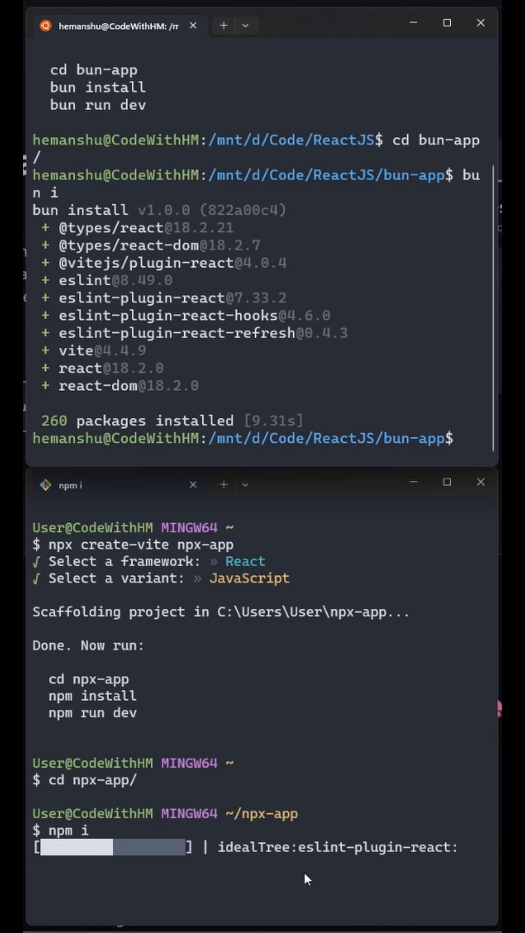